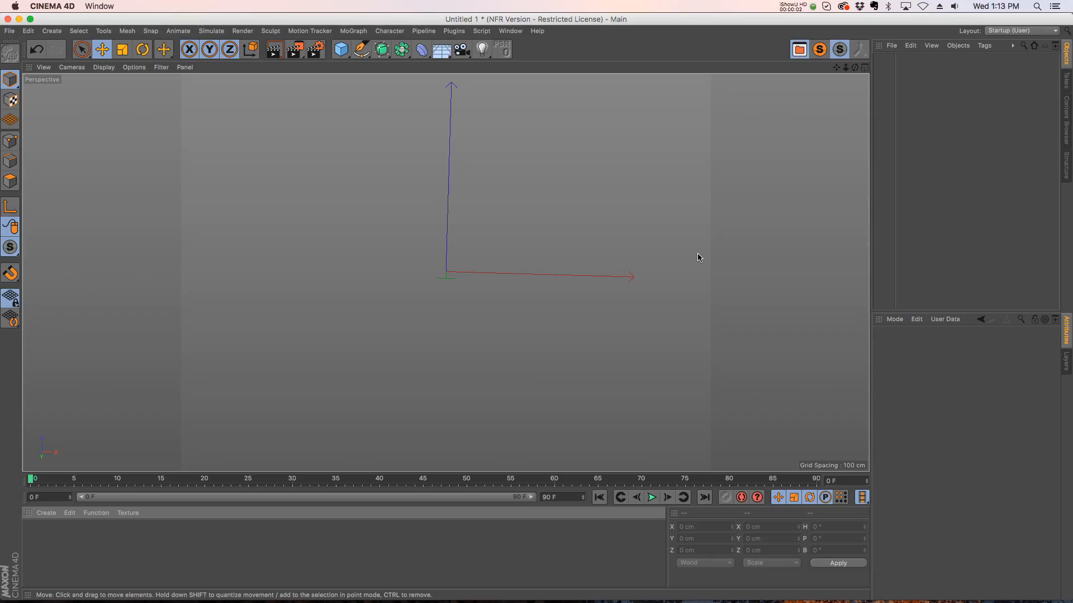
mouse_move(157, 358)
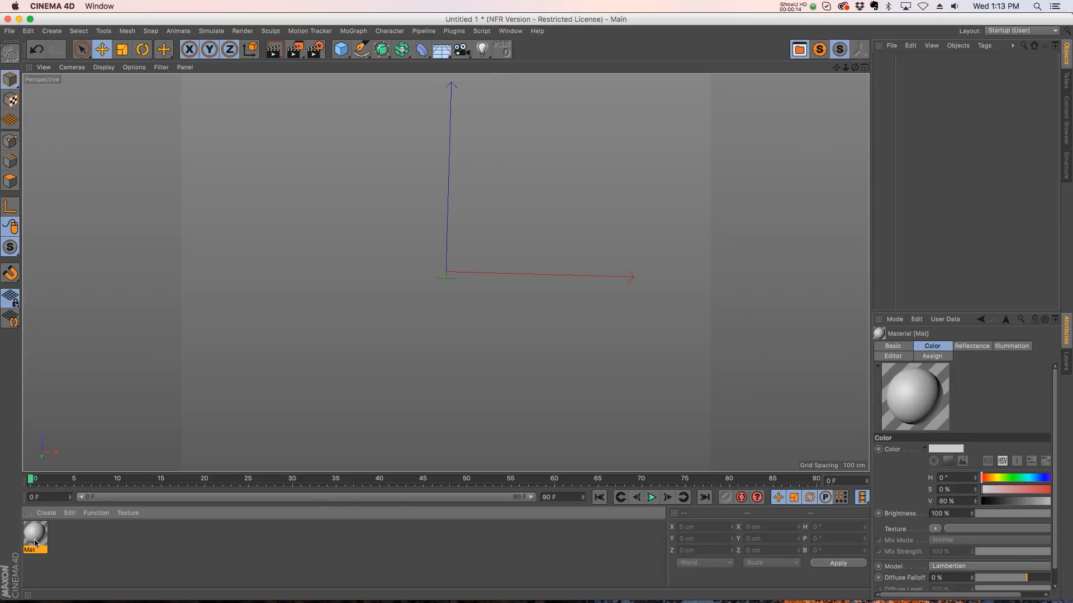
Load a Noise shader as the Mat material's Color texture in the Material Editor.
double_click(35, 534)
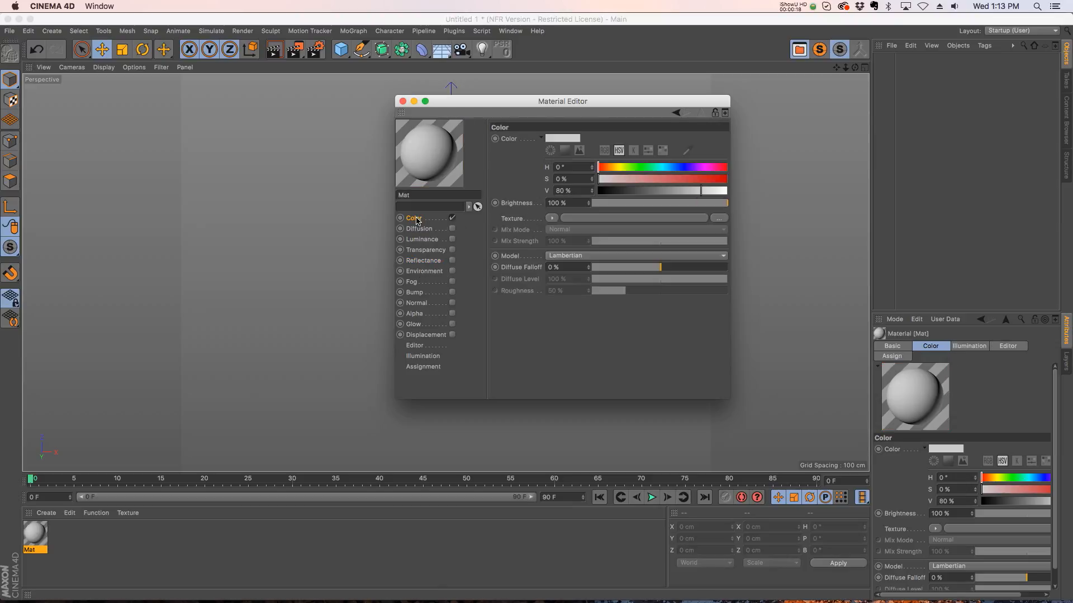
drag(561, 101, 561, 94)
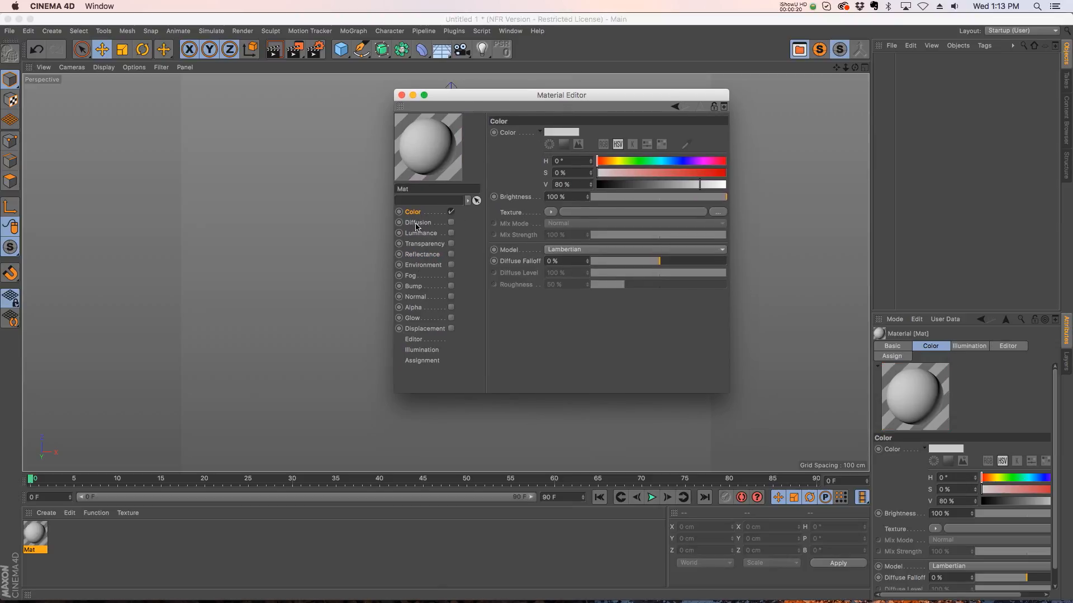
click(550, 212)
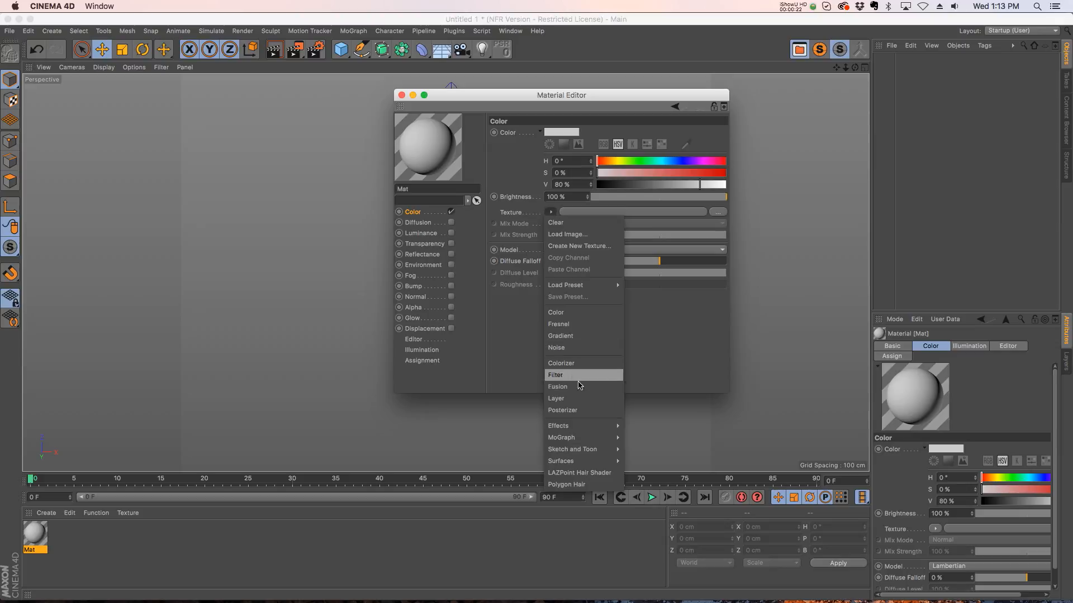
mouse_move(573, 412)
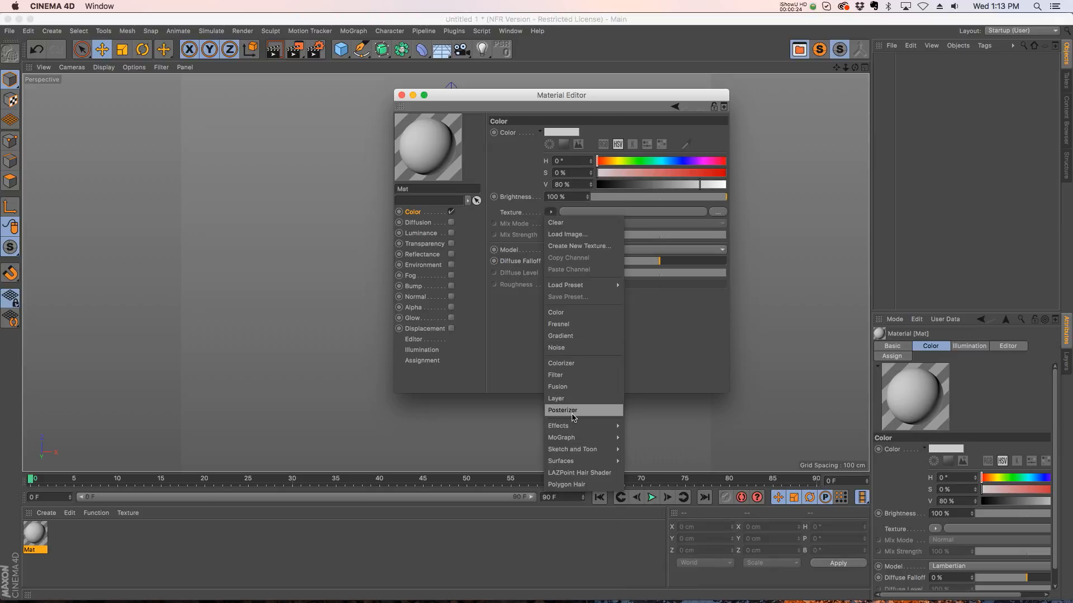
click(556, 347)
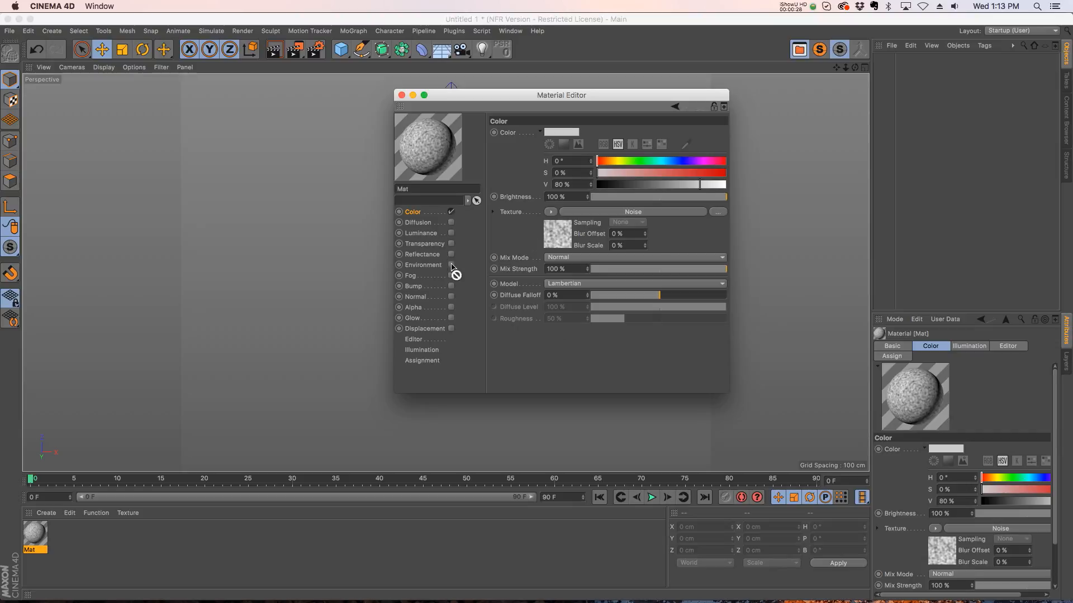
Tick the Bump channel so the preview sphere gets a rough, bumpy surface.
click(414, 286)
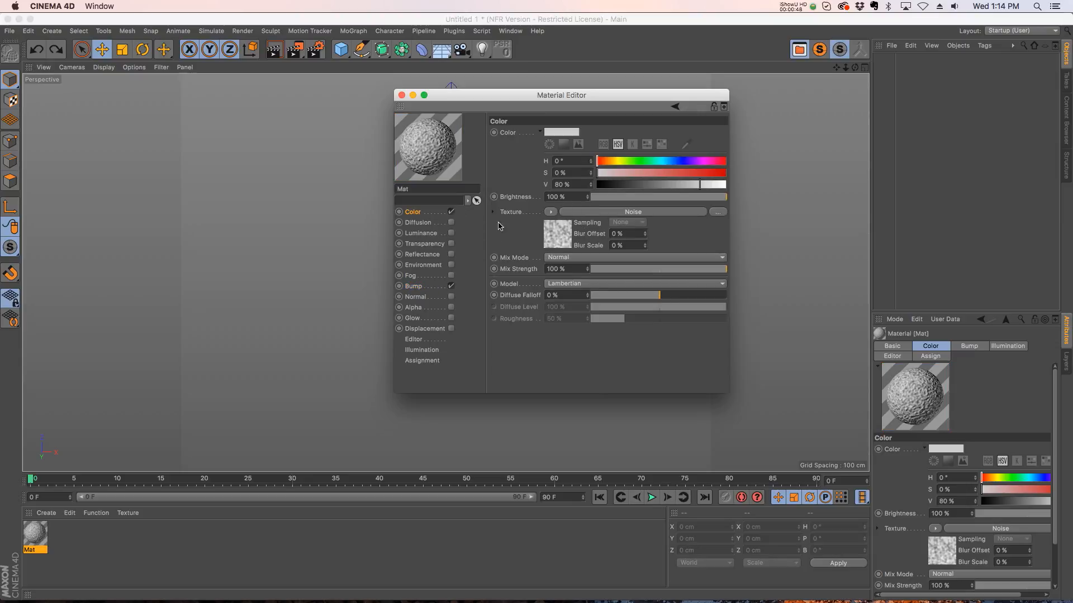
mouse_move(539, 218)
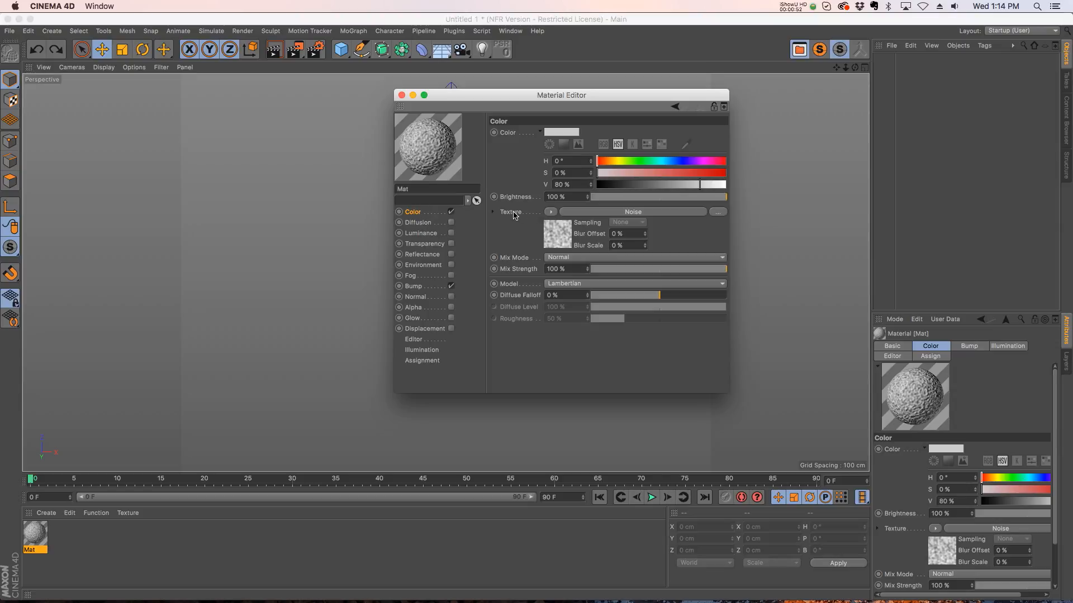
Set Color's Texture as XPresso driver and Bump's Texture as driven (Absolute).
right_click(512, 212)
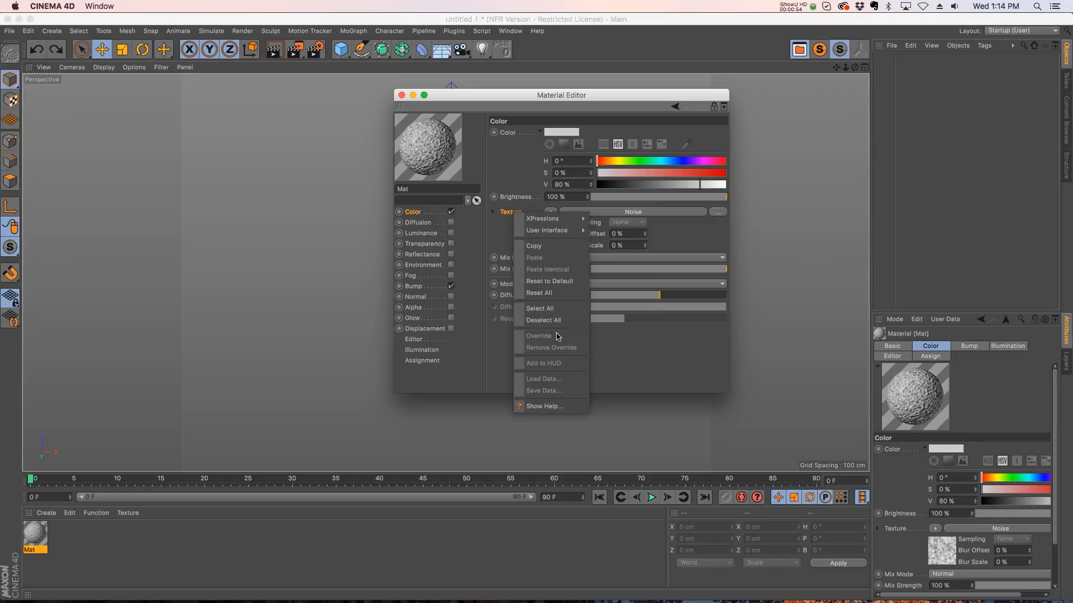
mouse_move(543, 218)
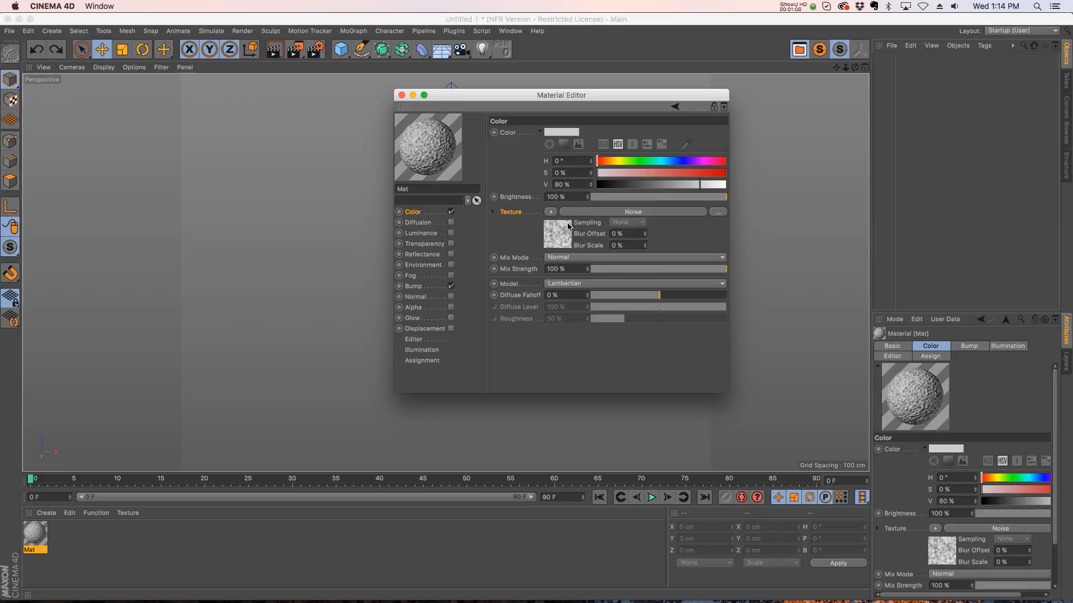
mouse_move(557, 236)
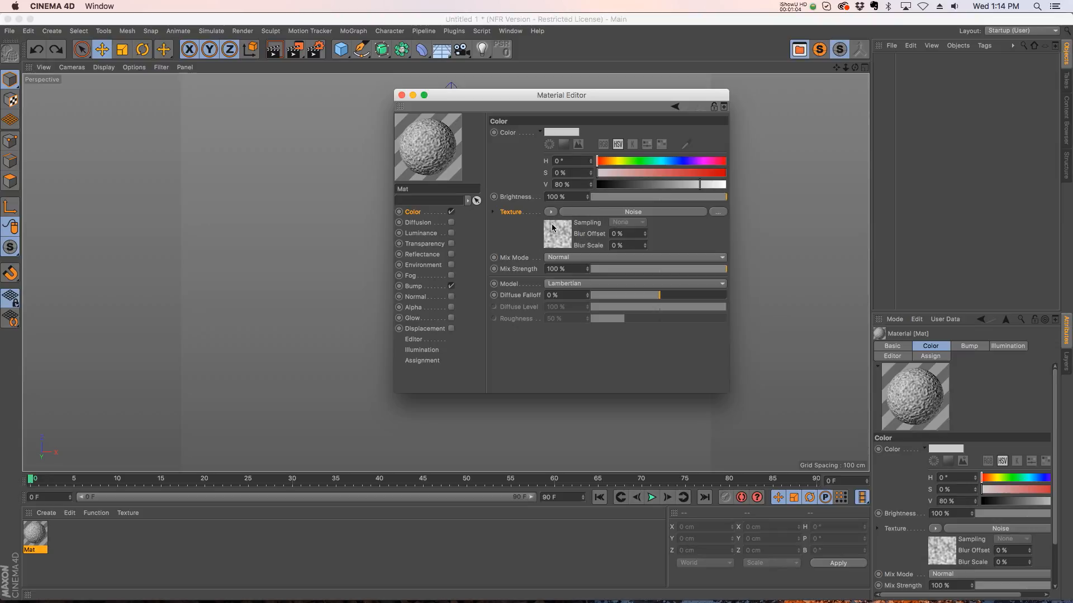
click(413, 286)
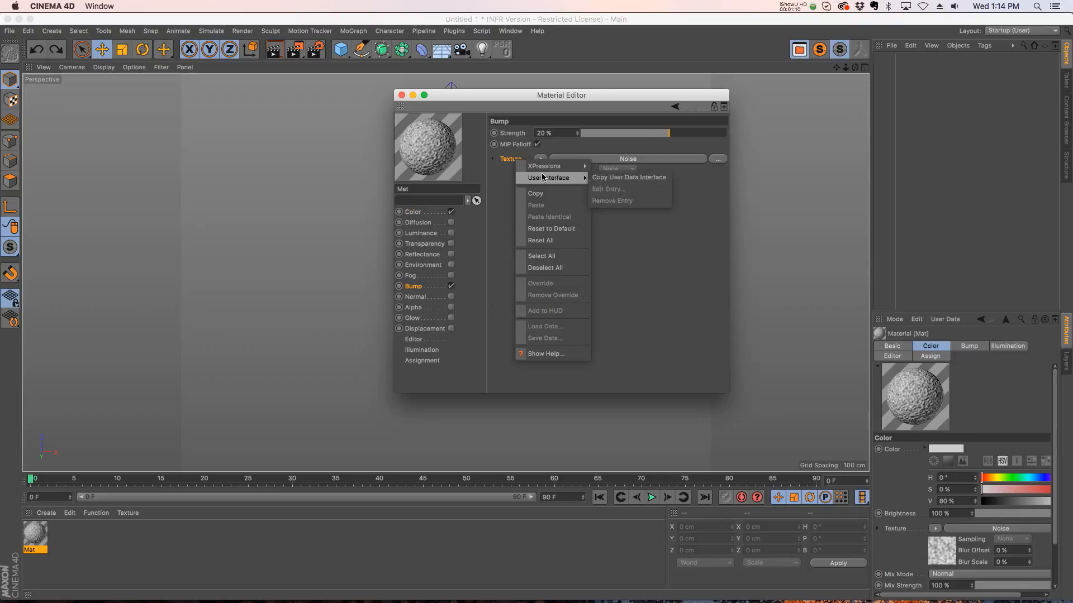
mouse_move(543, 166)
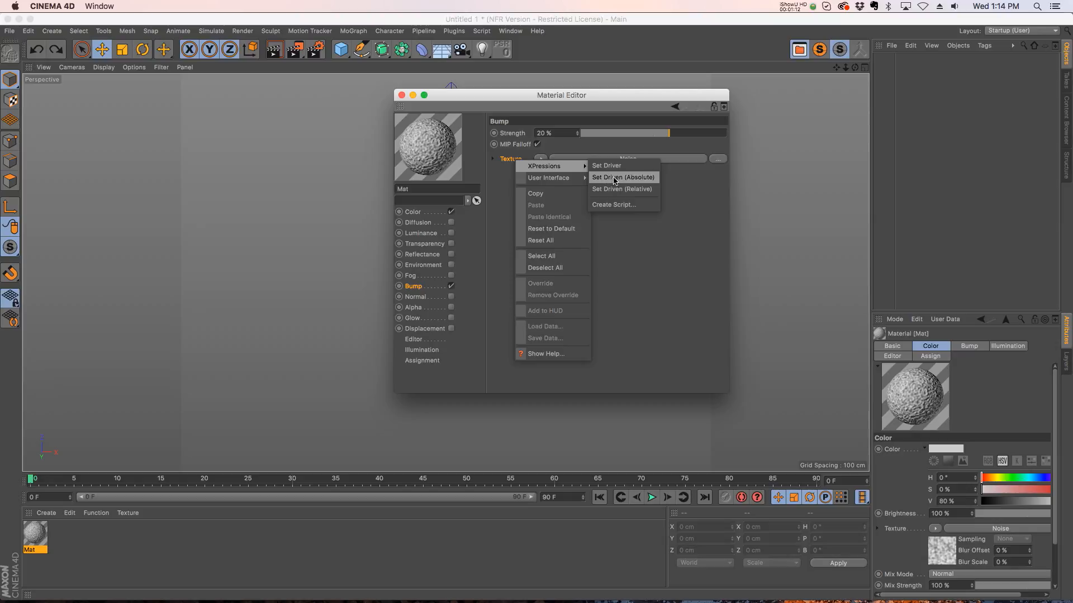
click(622, 177)
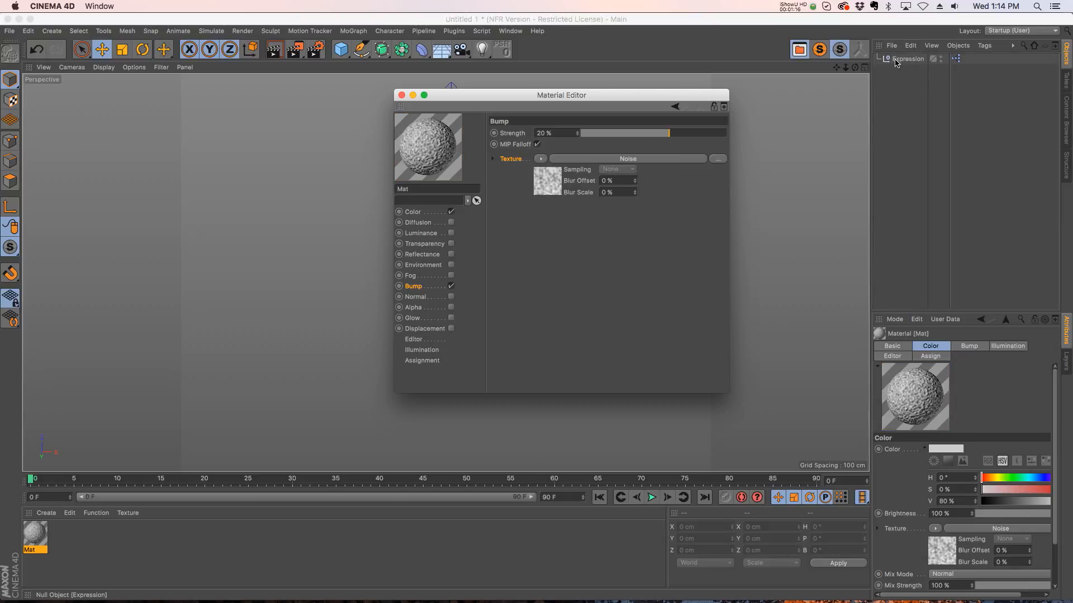
mouse_move(421, 235)
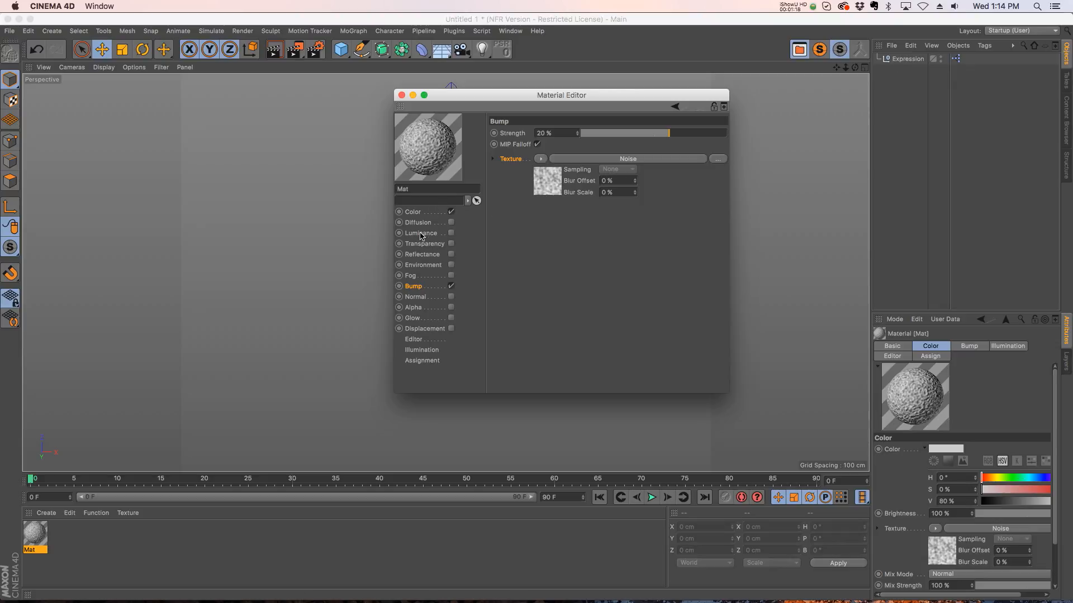
Switch the Color Noise to the Fire pattern and give Bump the same Noise.
click(413, 211)
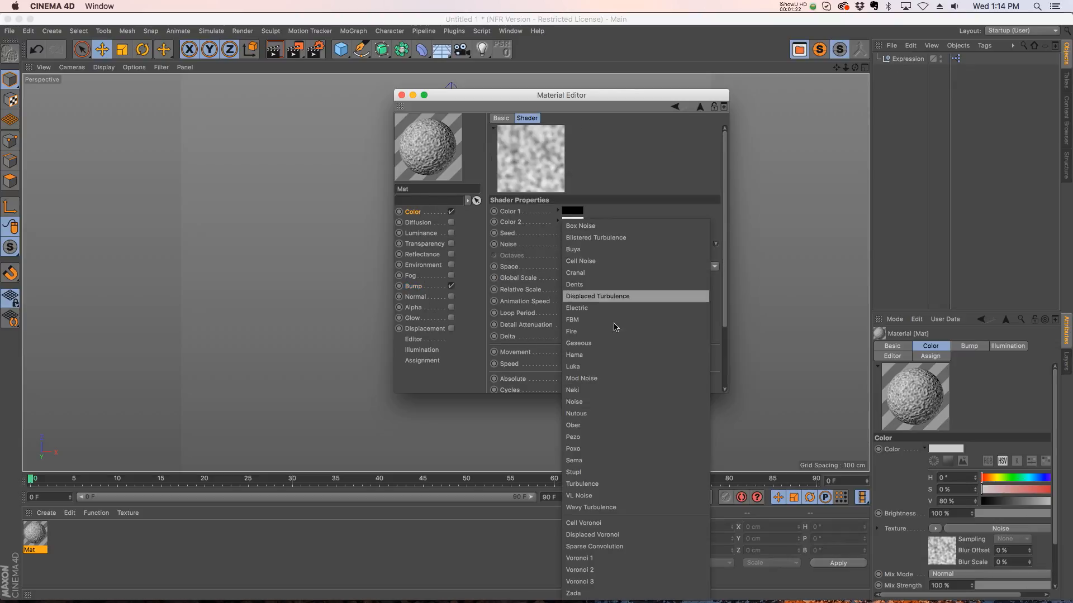
mouse_move(590, 331)
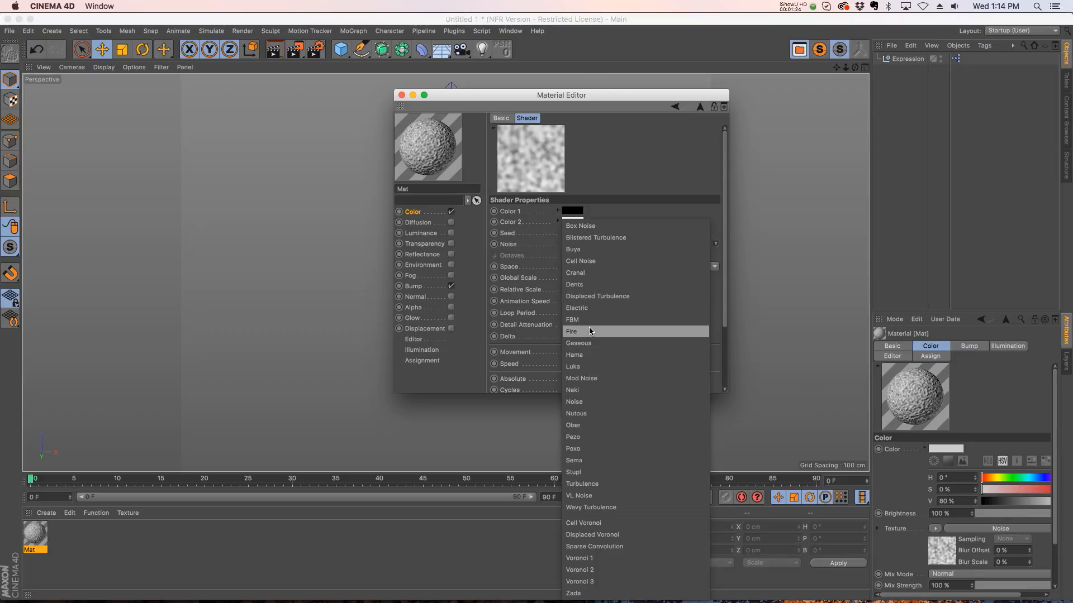
click(571, 331)
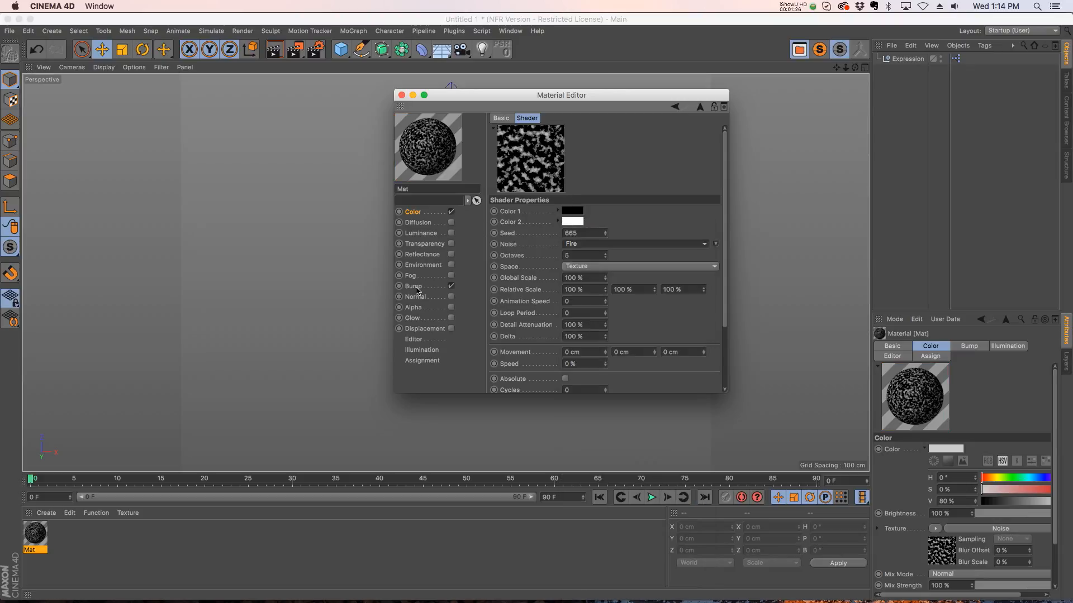
click(414, 286)
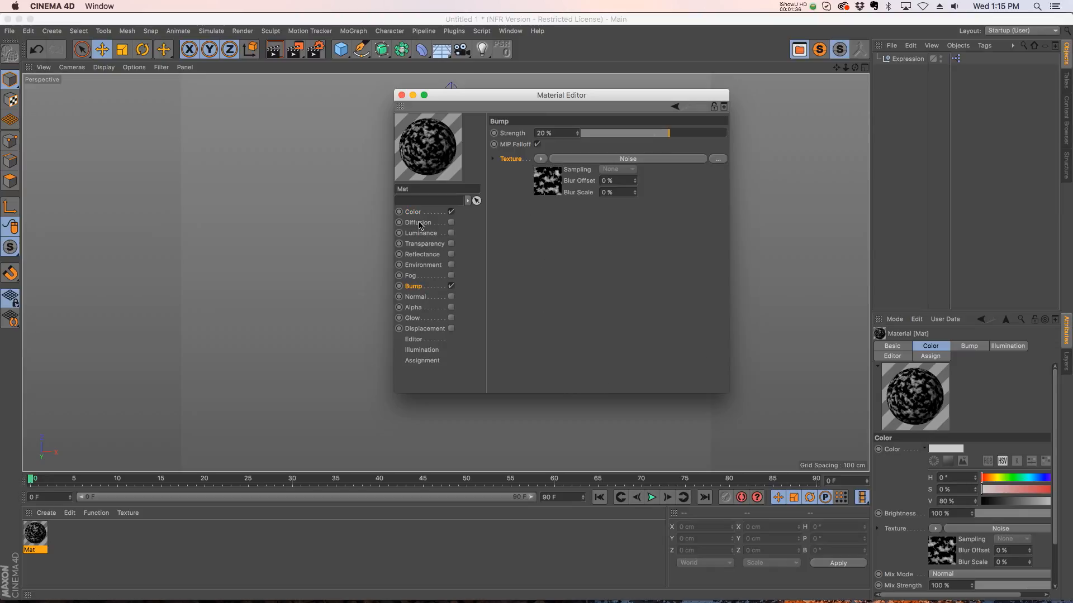
click(412, 211)
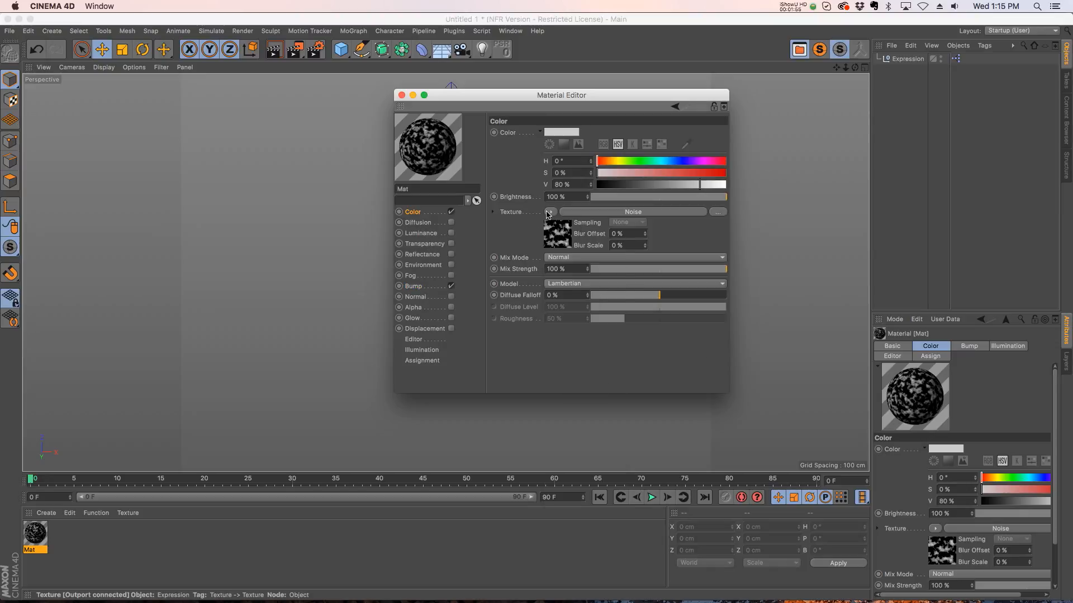
Load the soccer player PSD image as the Color texture instead of the Noise.
click(550, 211)
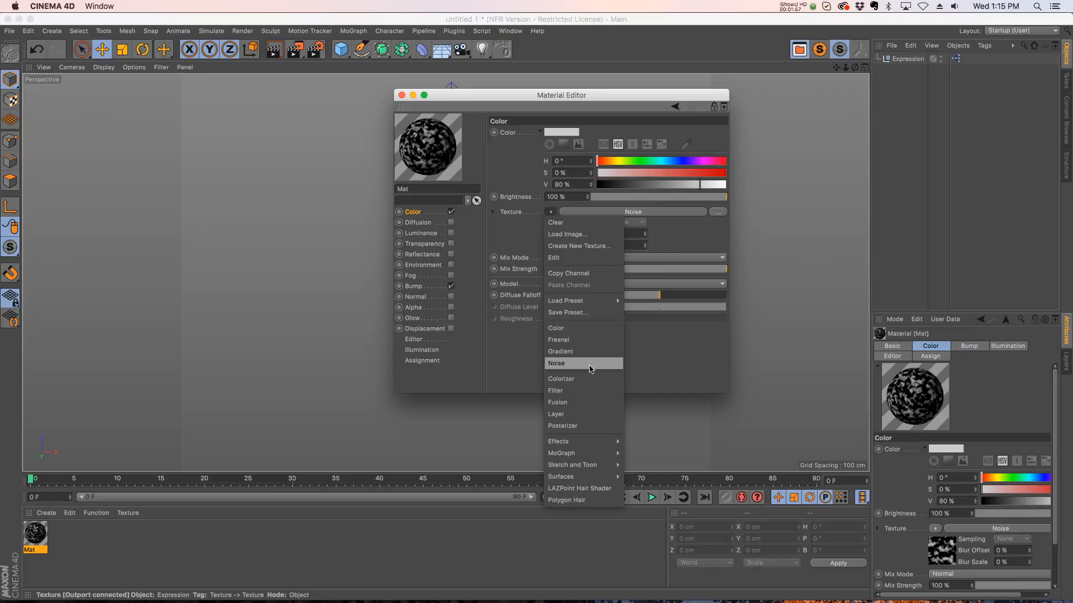
mouse_move(559, 442)
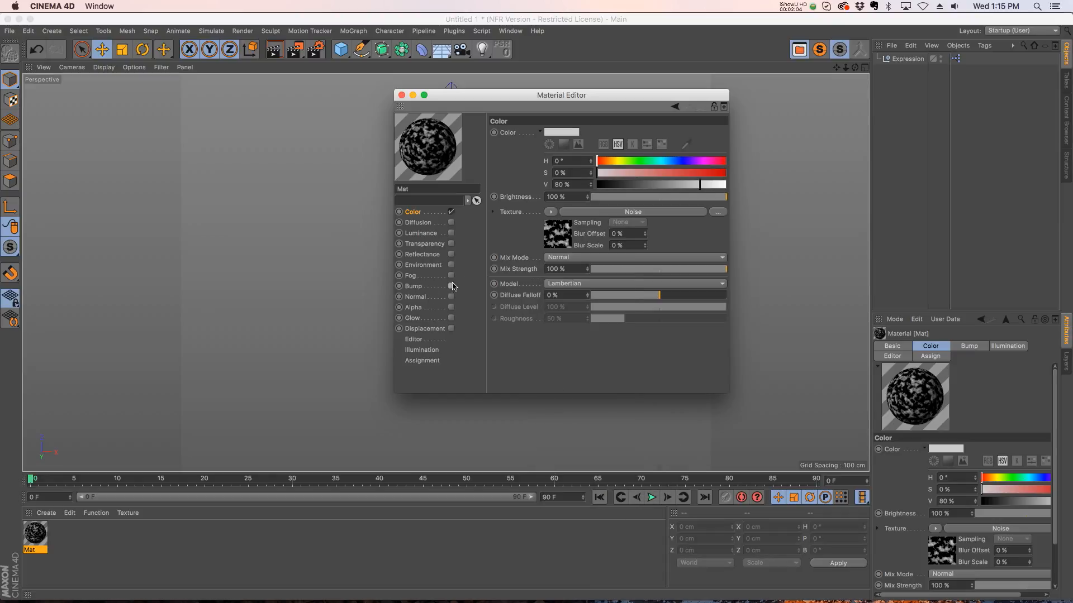
click(718, 211)
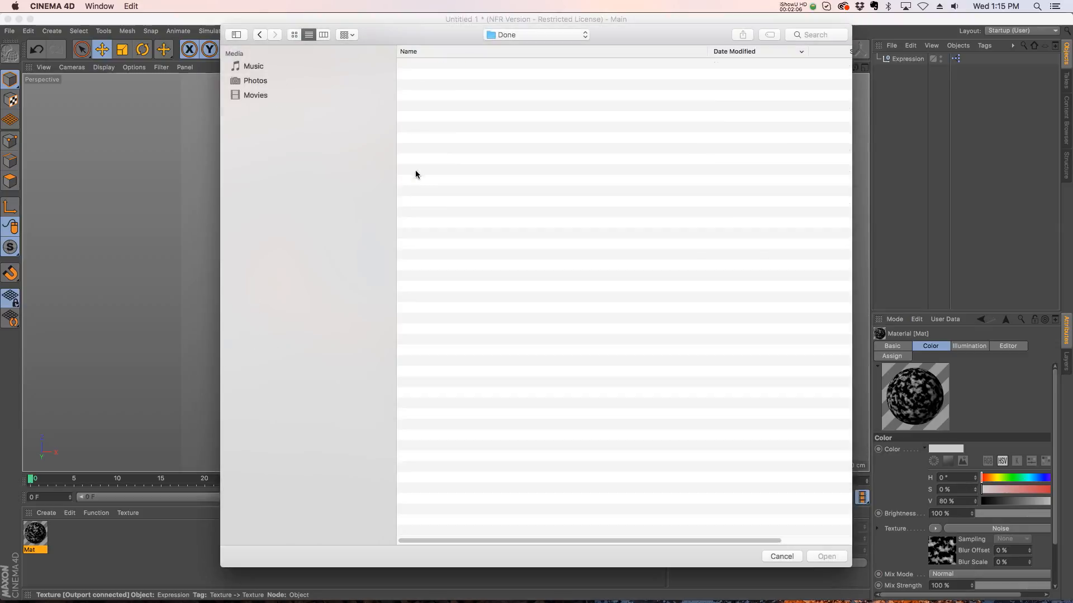
click(439, 128)
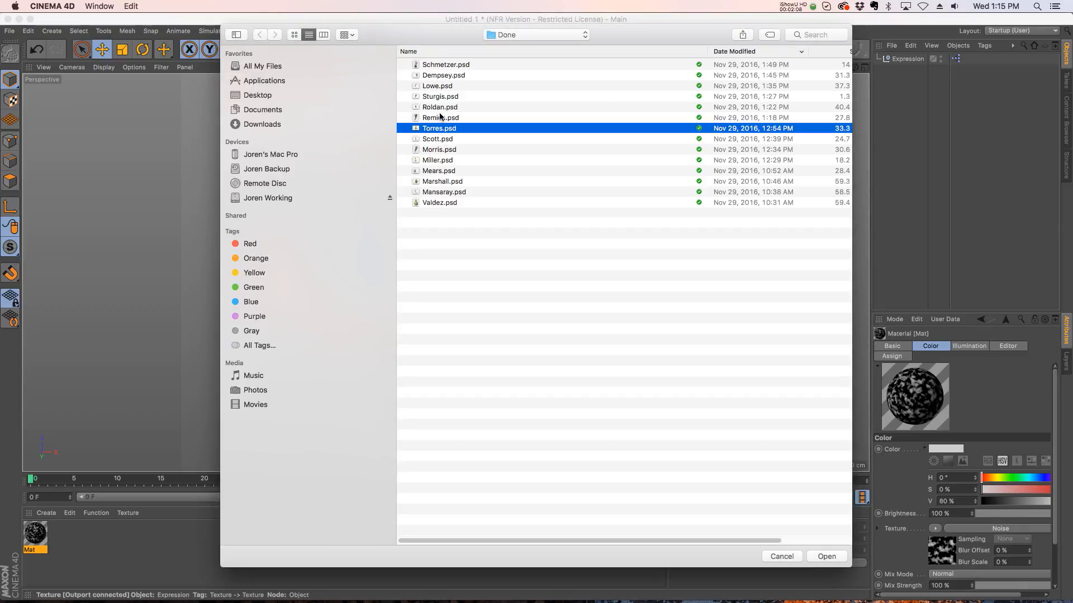
click(781, 556)
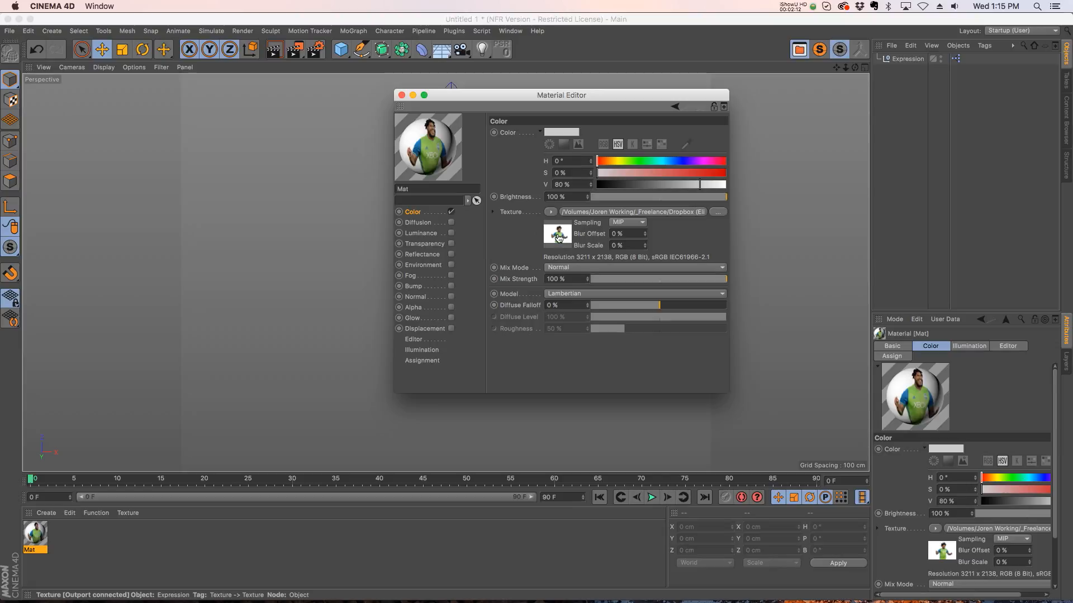
Enable Alpha with the player photo and show the cutout on a new Plane.
click(413, 307)
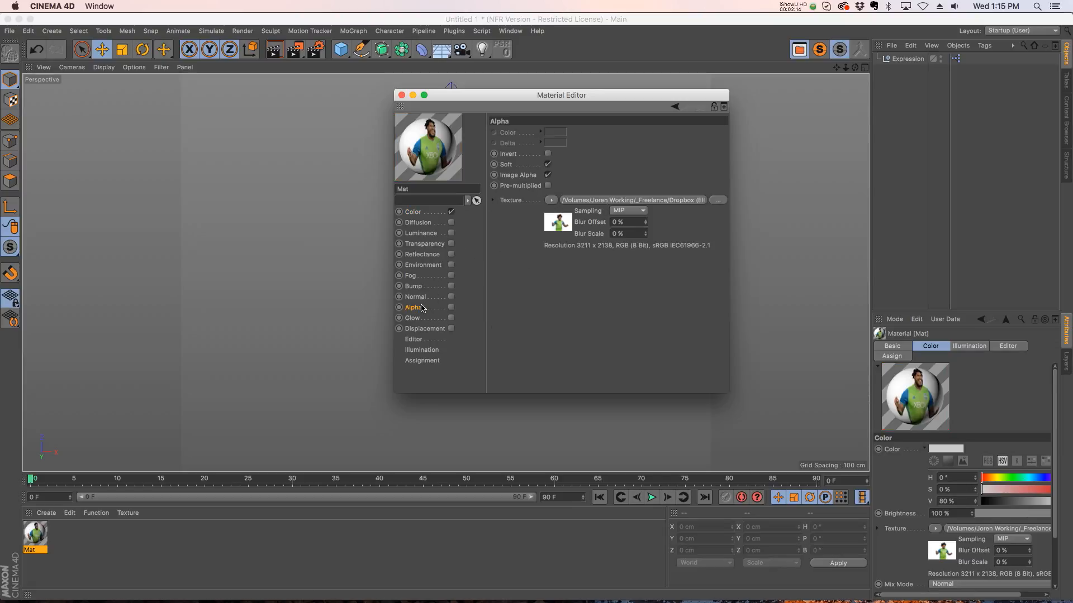
drag(560, 95, 833, 100)
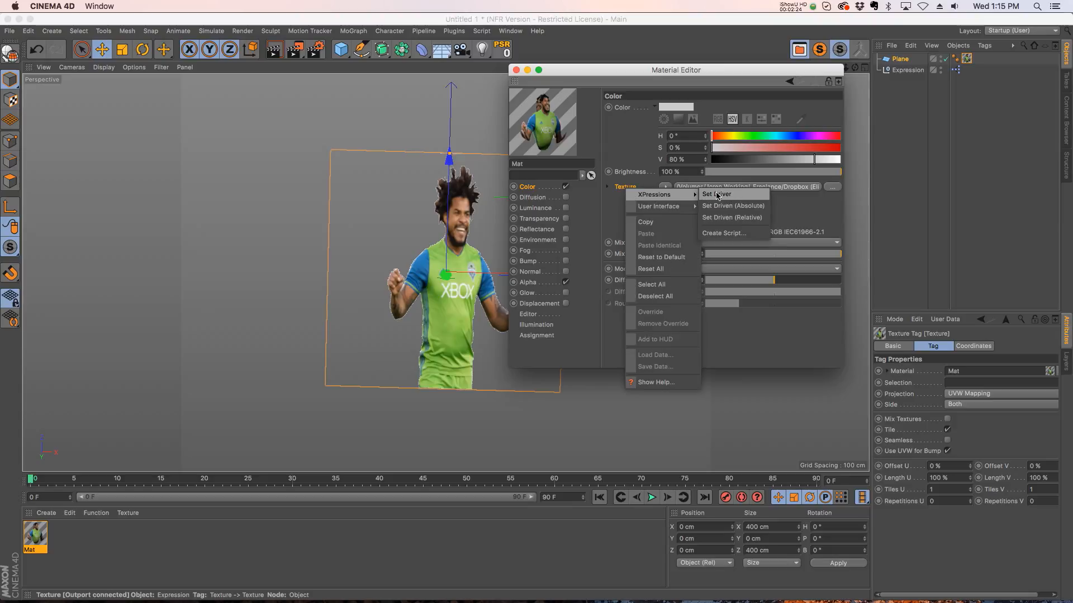
Link Color's texture as driver of the Alpha texture and swap in another player photo.
click(528, 281)
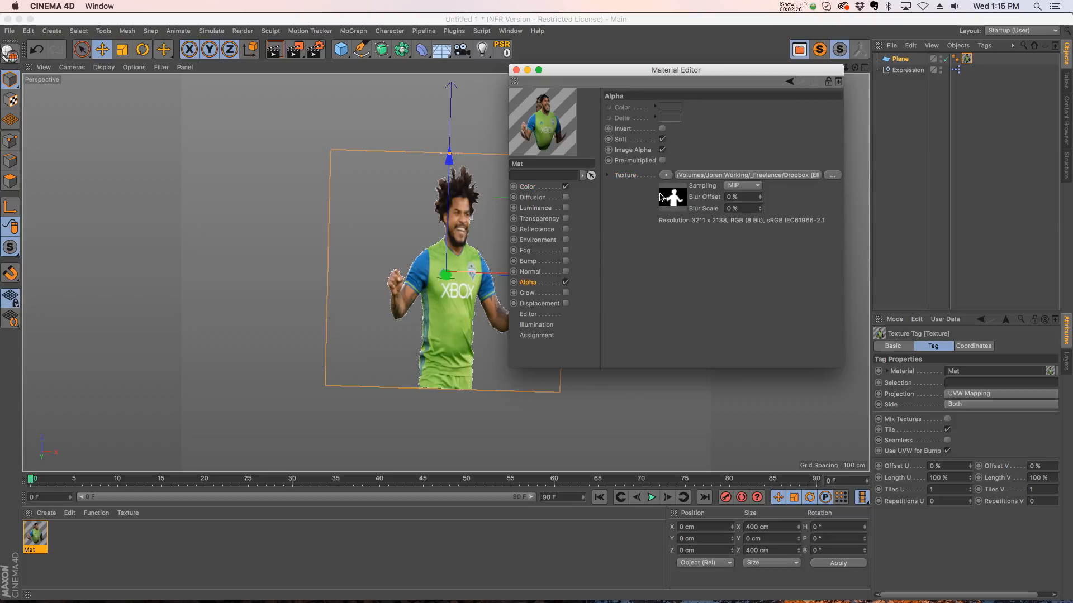
right_click(624, 176)
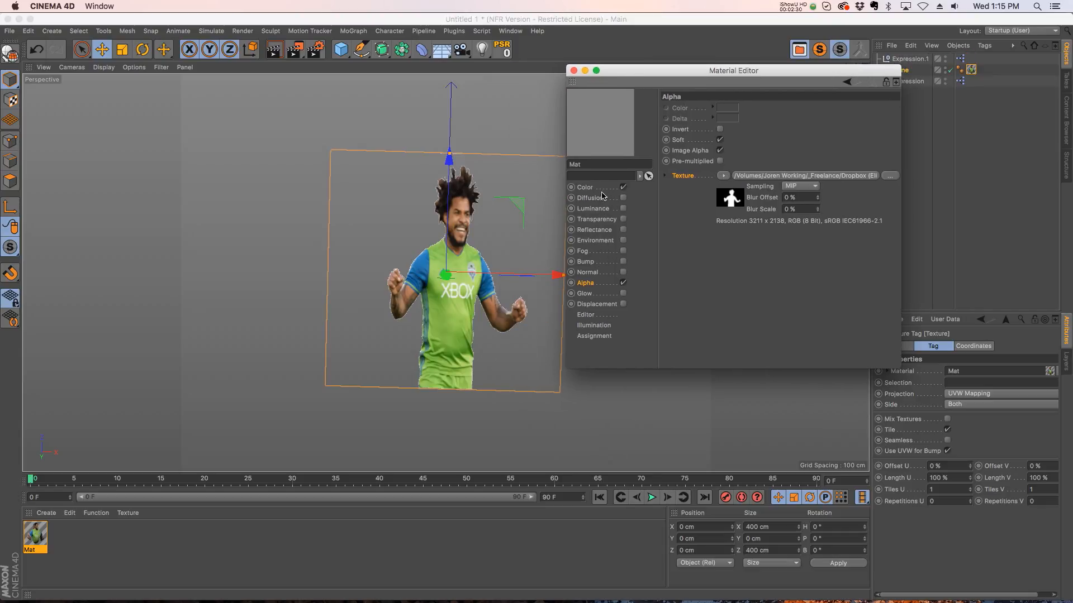
click(584, 186)
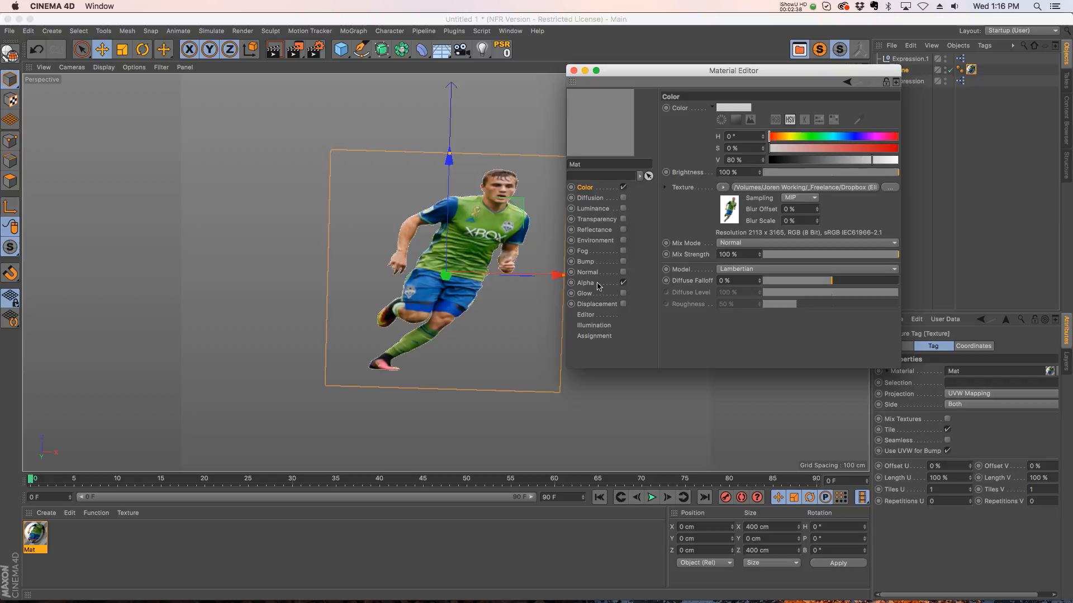
Close the Material Editor, leaving the running player cutout in the viewport.
click(584, 283)
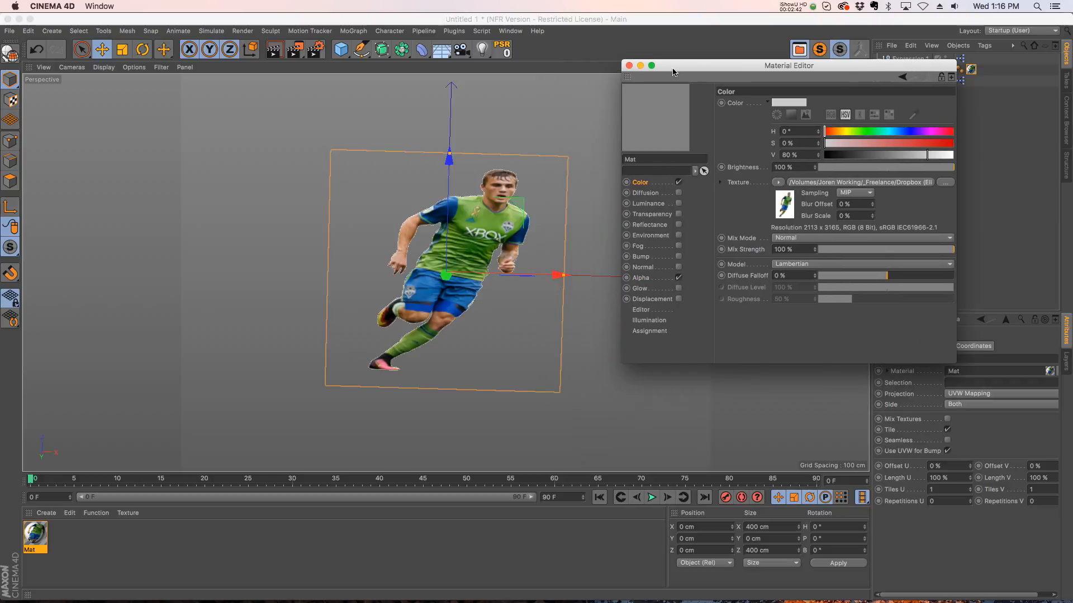
click(629, 65)
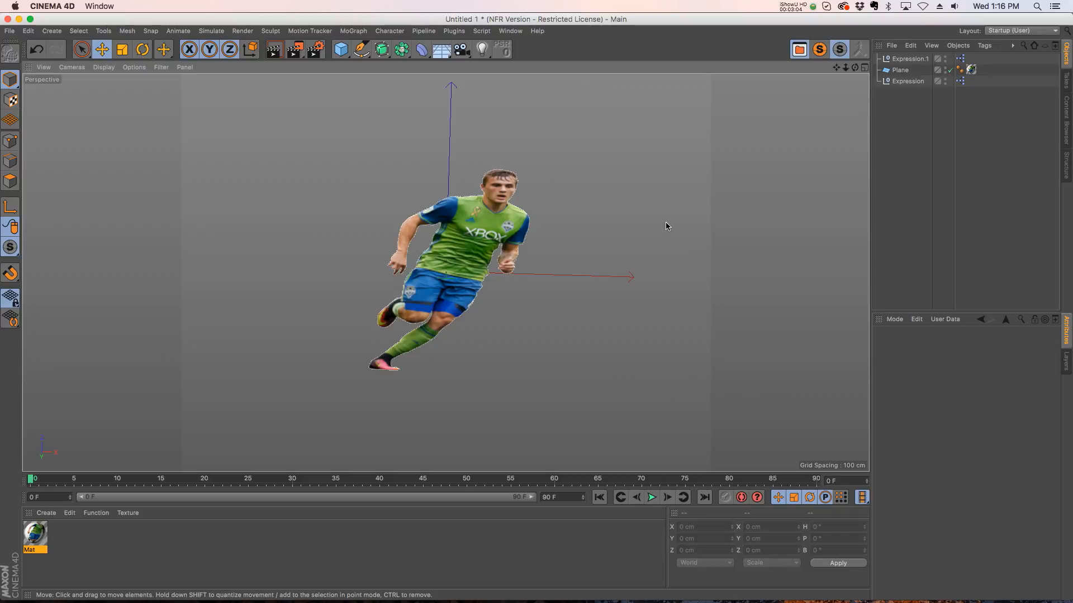